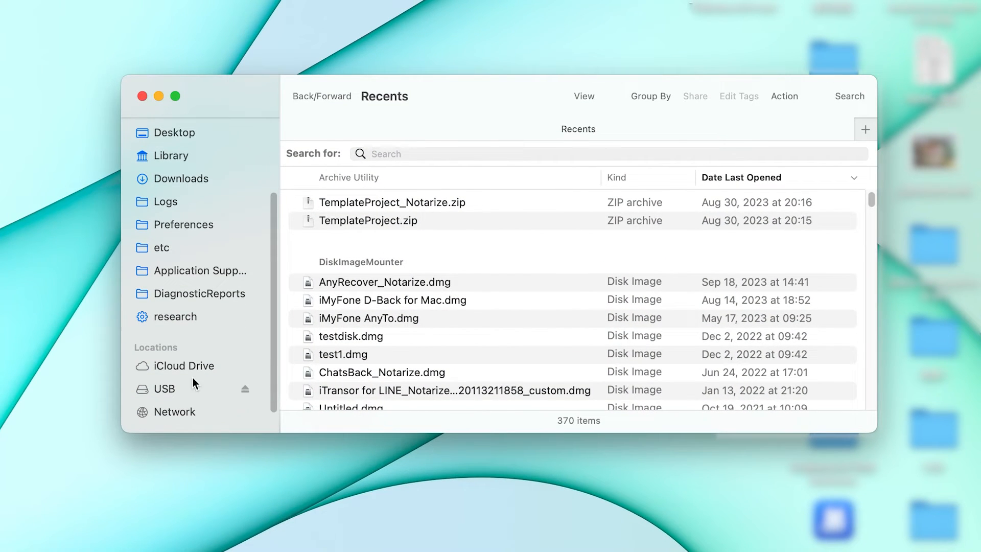
# Navigate into the USB card's PRIVATE/test videos folder in Finder.
pyautogui.click(164, 388)
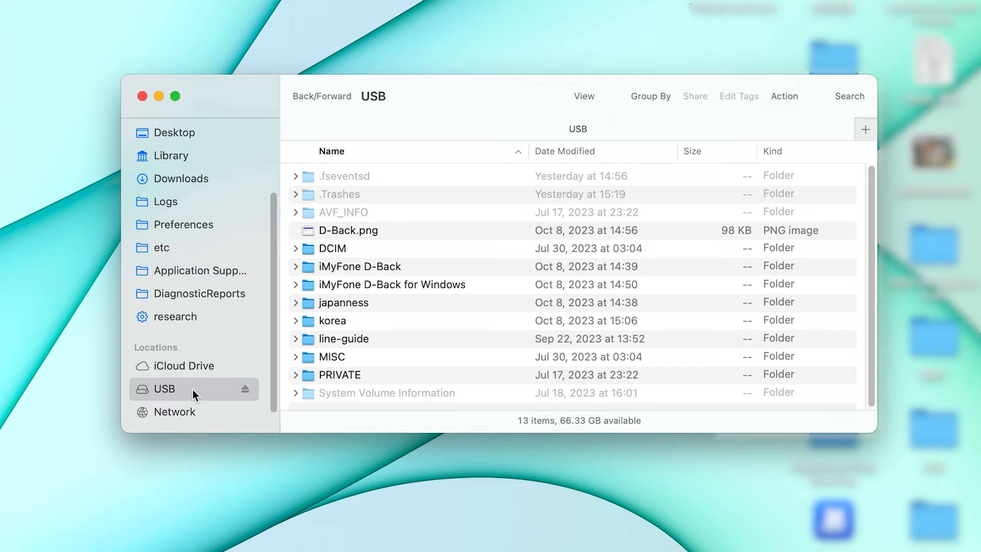
pyautogui.doubleClick(338, 375)
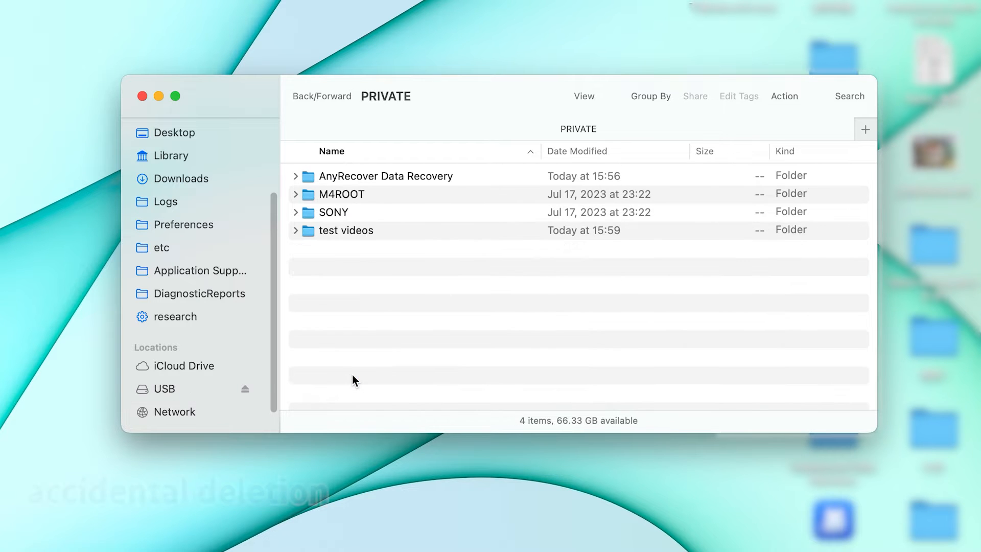
pyautogui.doubleClick(347, 230)
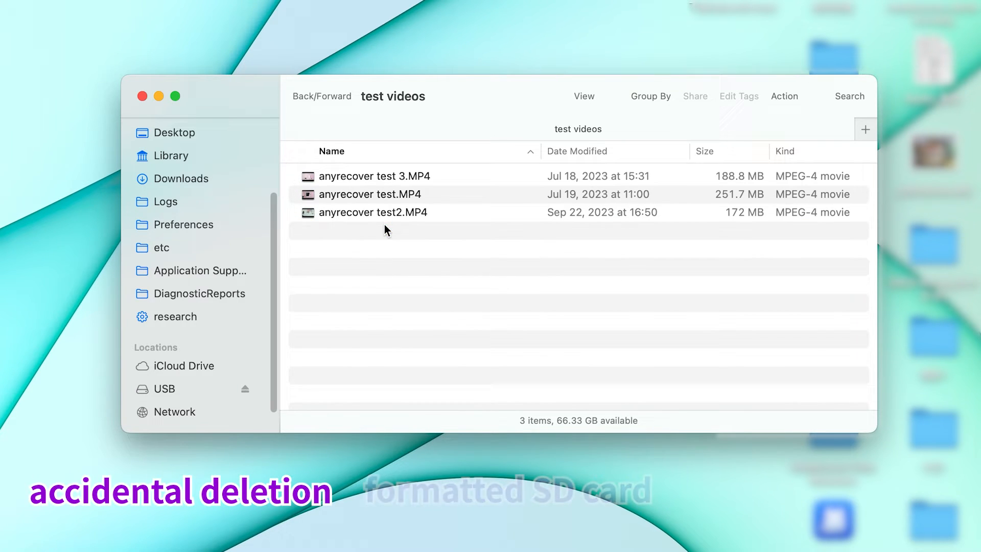
# Move two of the three test MP4 videos to Trash, leaving anyrecover test2.MP4.
pyautogui.rightClick(371, 176)
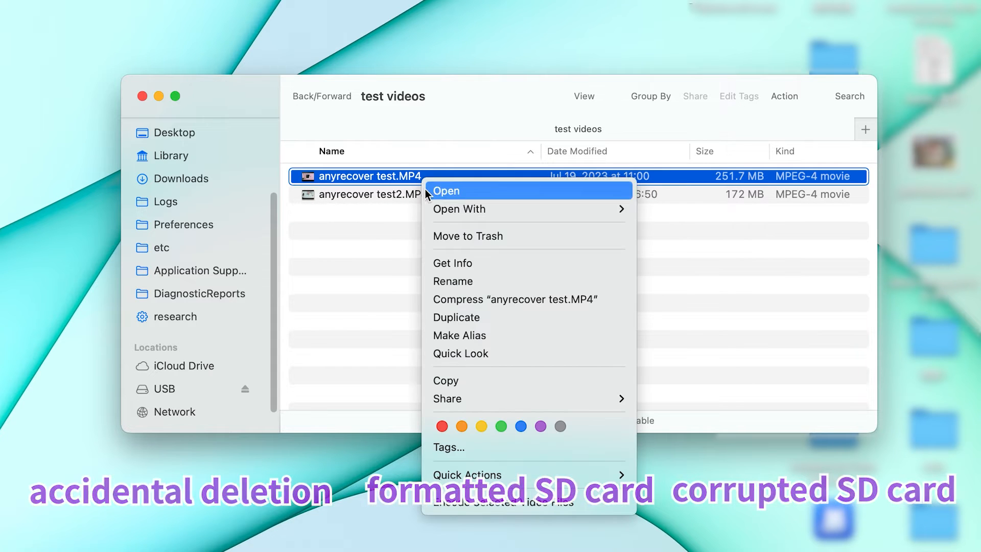
pyautogui.rightClick(369, 194)
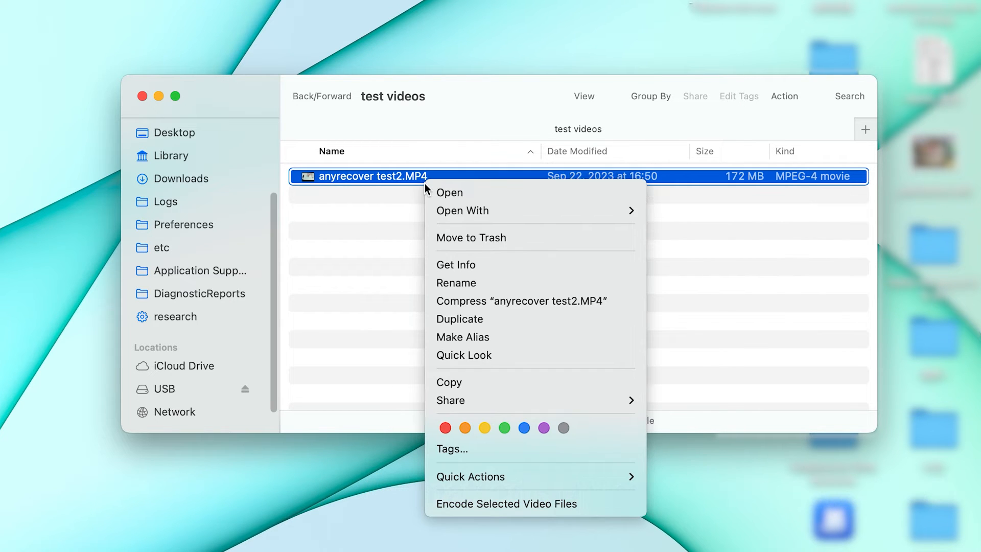
# Delete anyrecover test2.MP4, then get the AnyRecover free trial from its site.
pyautogui.click(471, 237)
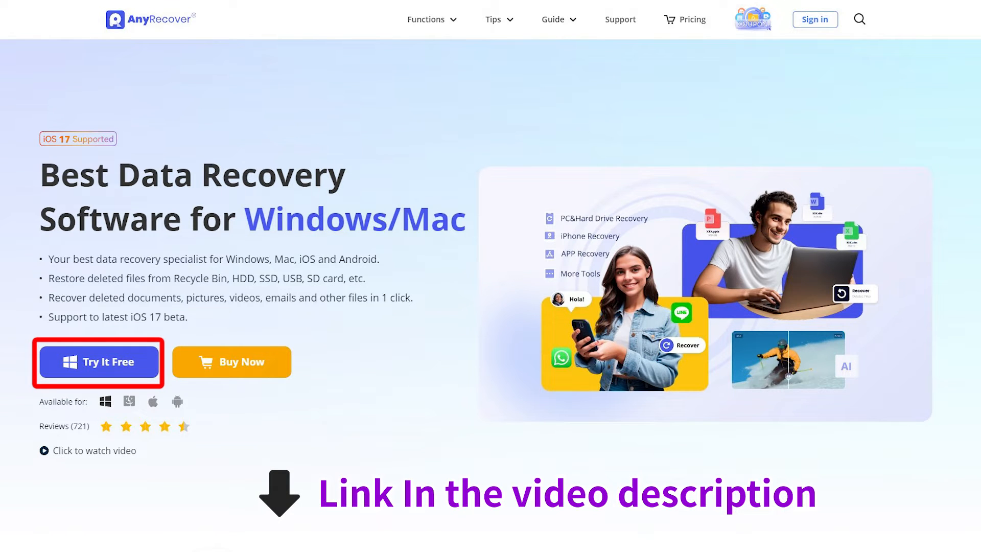
pyautogui.click(99, 361)
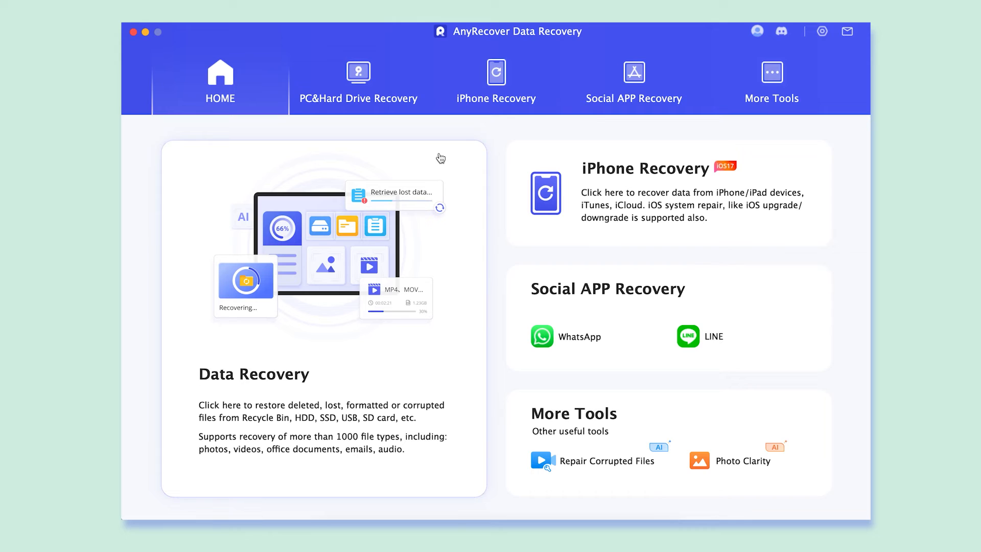
pyautogui.moveTo(586, 126)
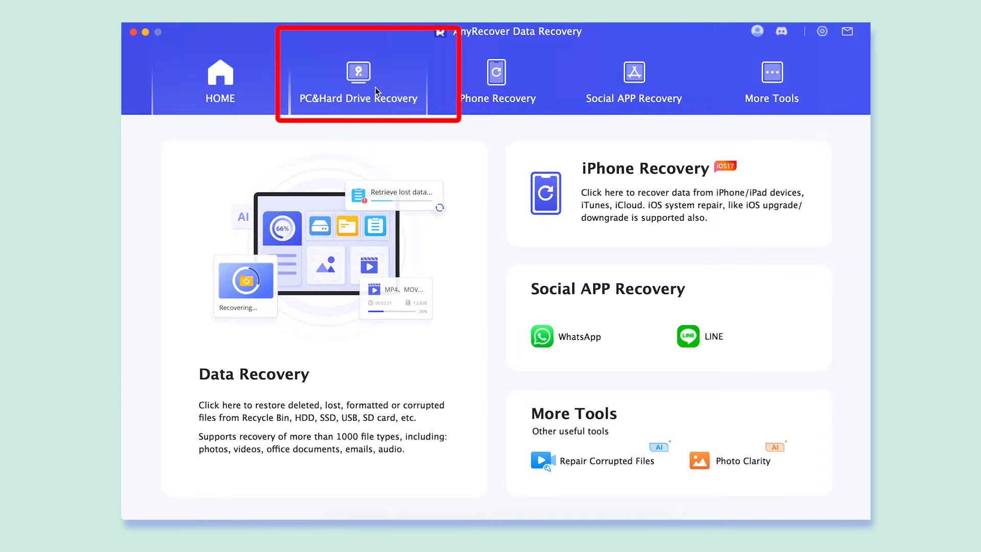
# Start a PC&Hard Drive Recovery scan of the USB drive.
pyautogui.click(358, 82)
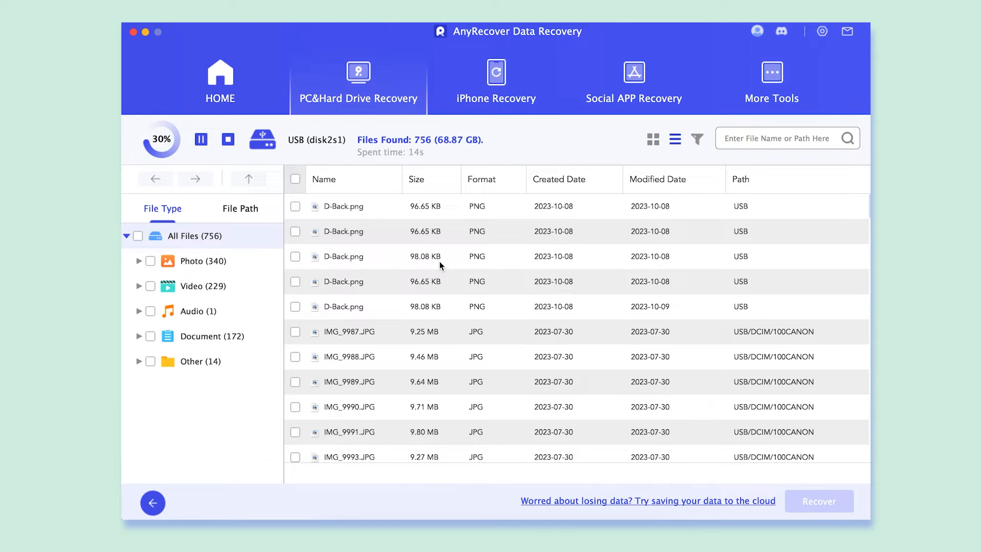
# Browse the found Video (SWF) and Audio categories while the USB scan completes.
pyautogui.click(139, 286)
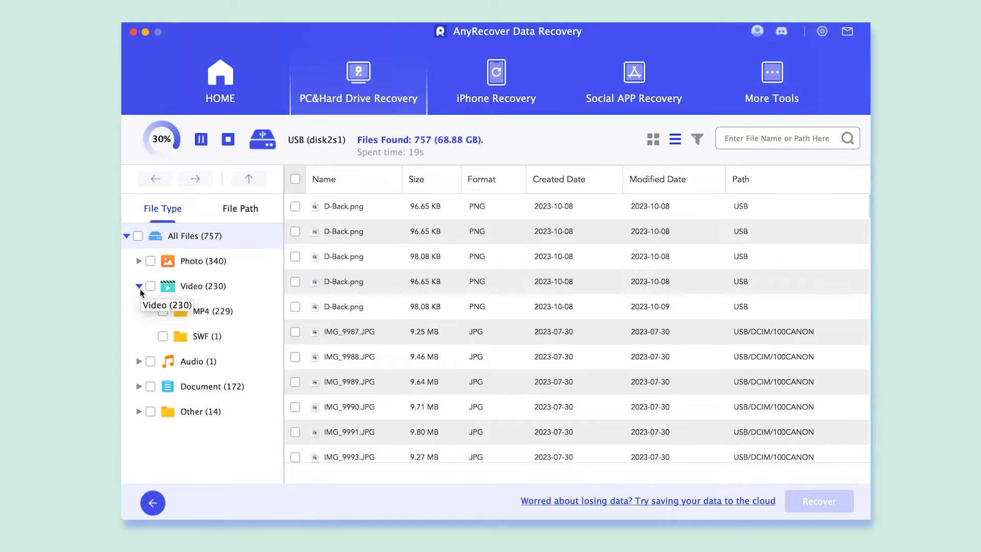
pyautogui.click(207, 336)
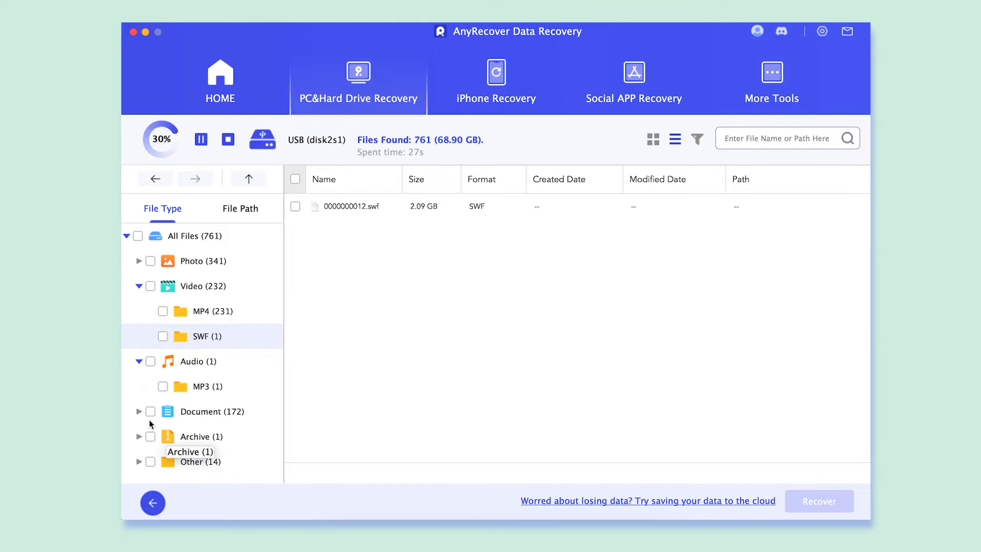
pyautogui.scroll(-3)
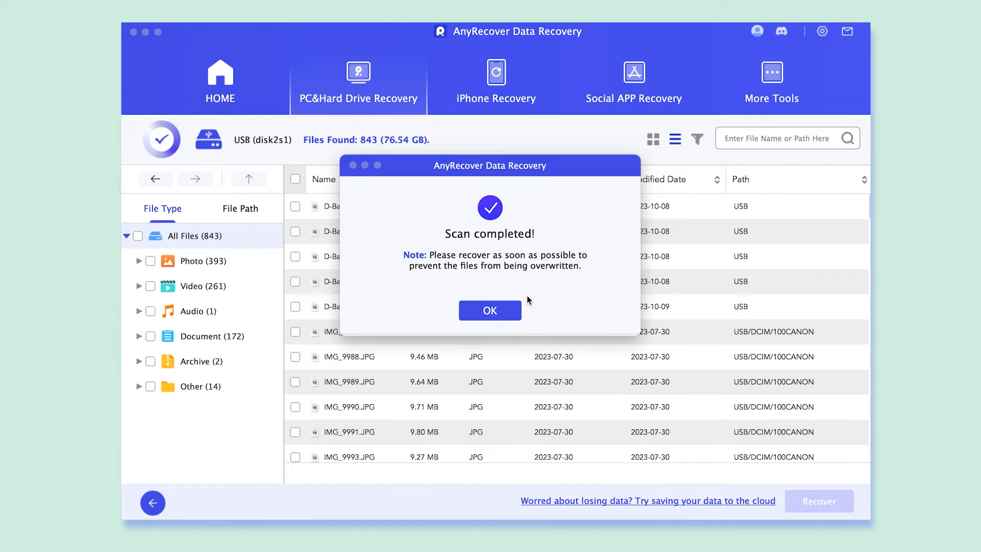
# Dismiss the Scan completed notice reporting 843 files found.
pyautogui.click(490, 310)
pyautogui.write('anyrecover')
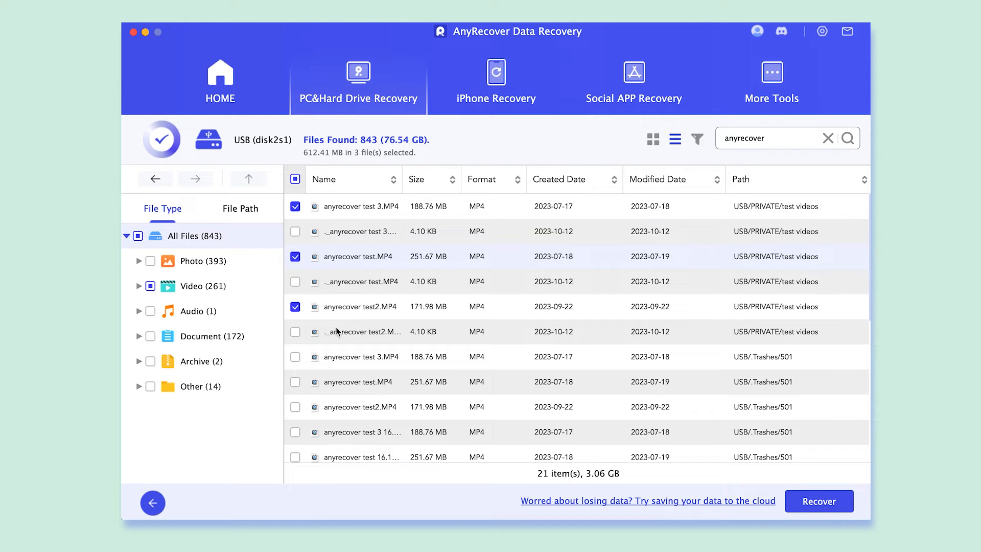
pyautogui.moveTo(818, 500)
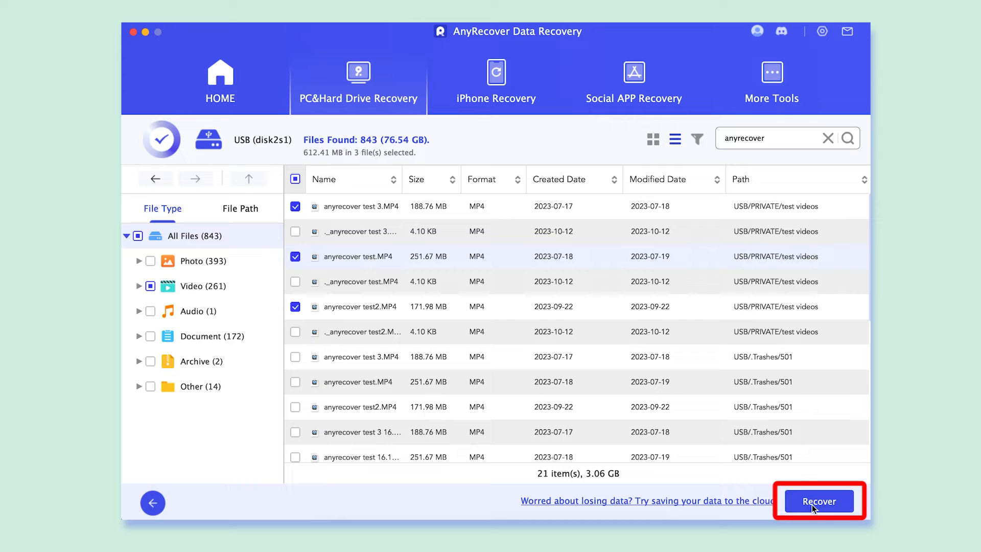
# Recover the three selected videos onto the USB card, confirming the source-partition warning.
pyautogui.click(818, 500)
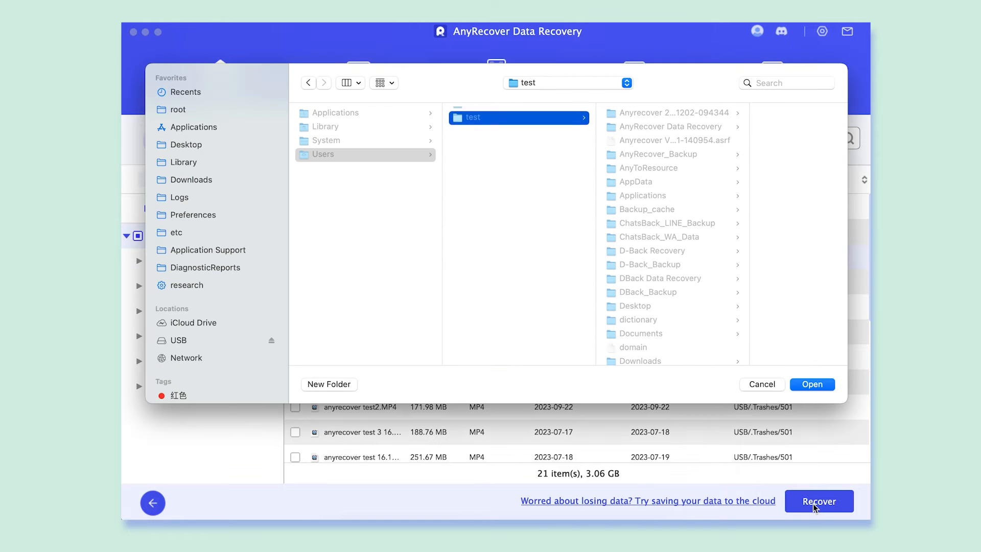
pyautogui.click(179, 339)
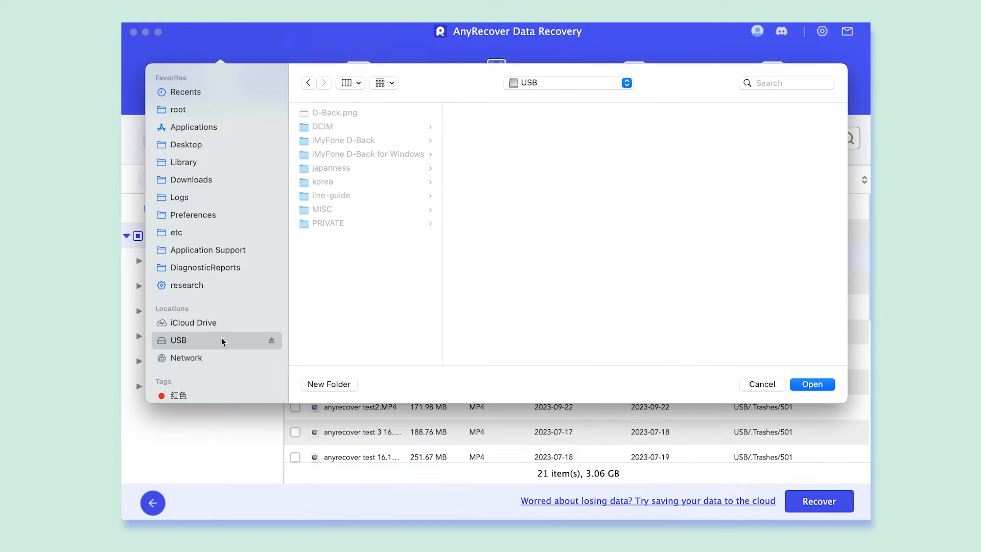
pyautogui.click(812, 383)
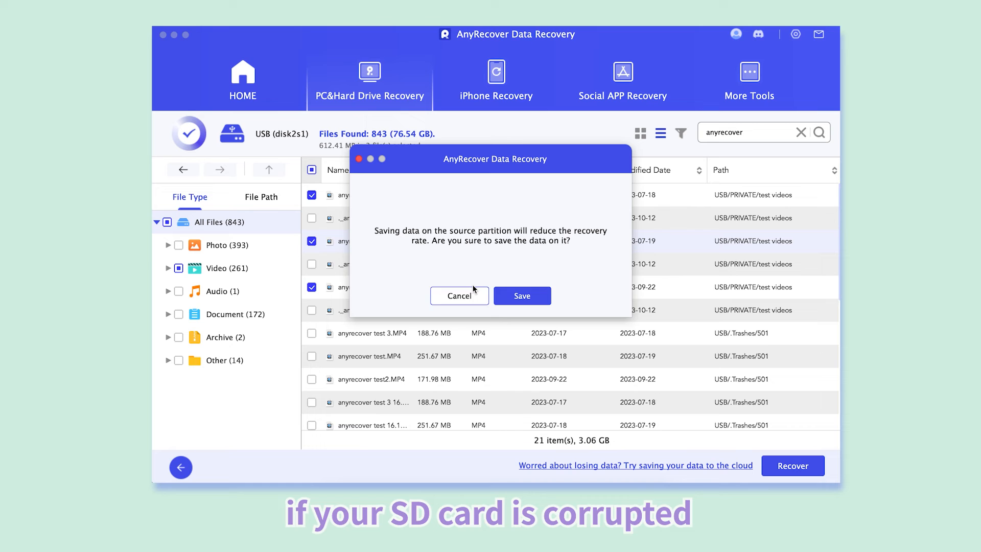
pyautogui.click(522, 296)
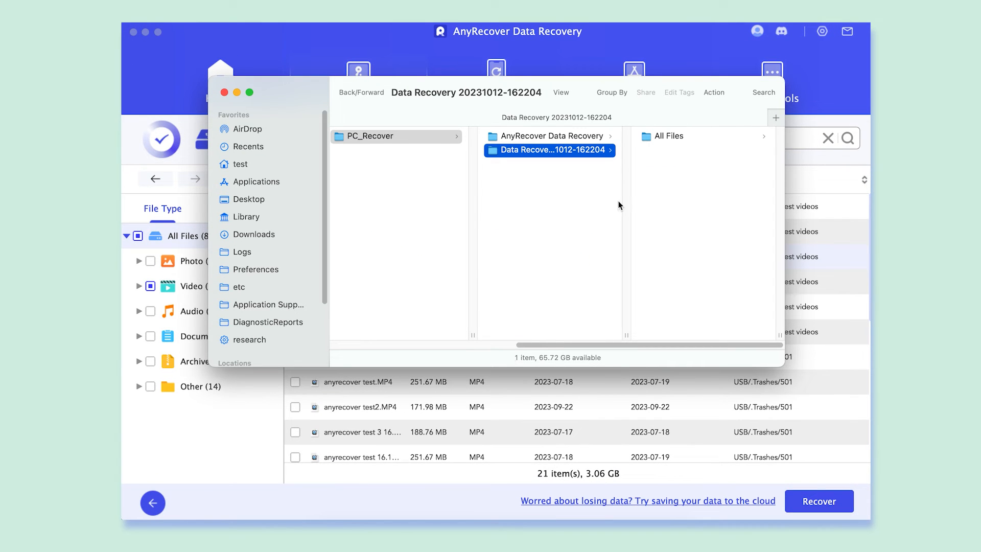
# Play the recovered anyrecover test 3.MP4 from the Data Recovery folder in QuickTime.
pyautogui.click(672, 135)
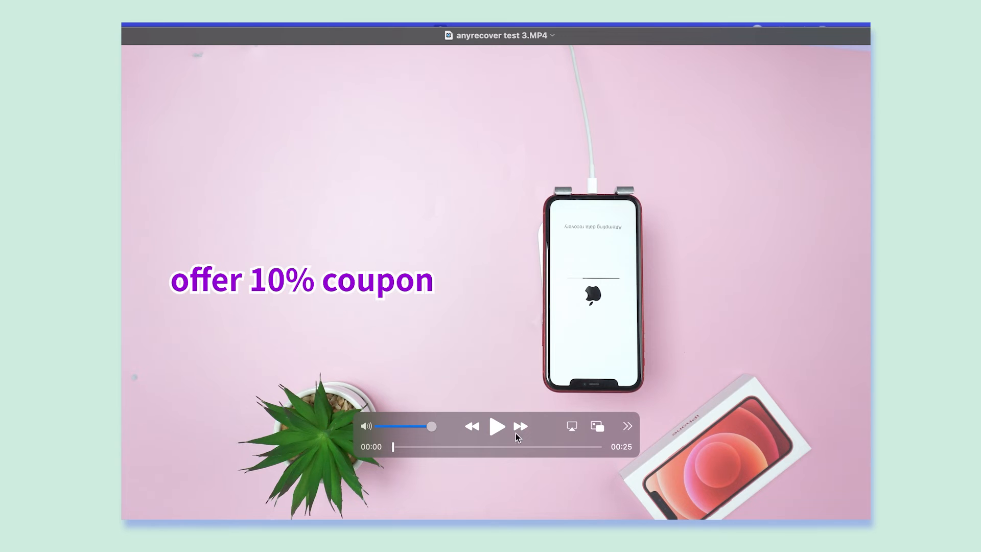
pyautogui.click(497, 426)
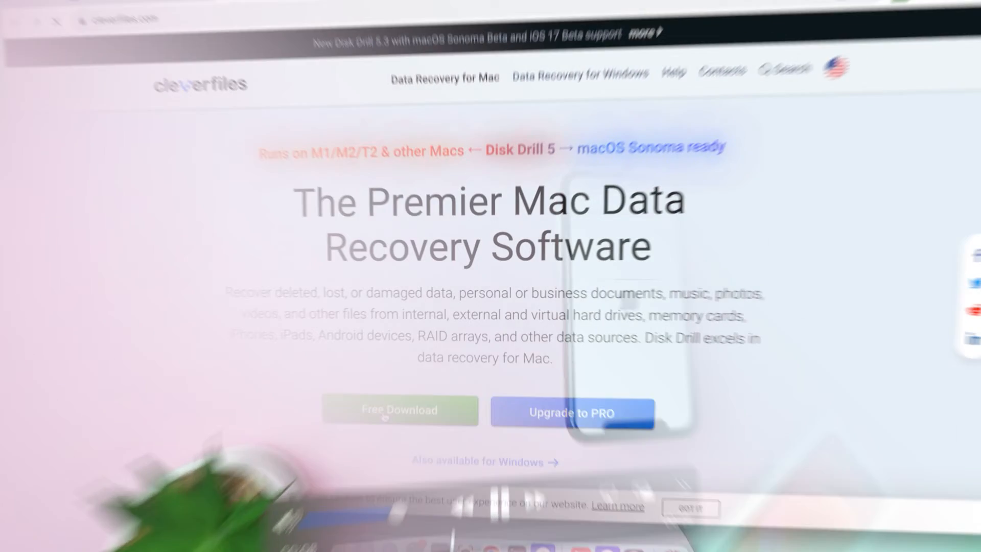
# Start the Free Download of Disk Drill for Mac from cleverfiles.com.
pyautogui.click(400, 410)
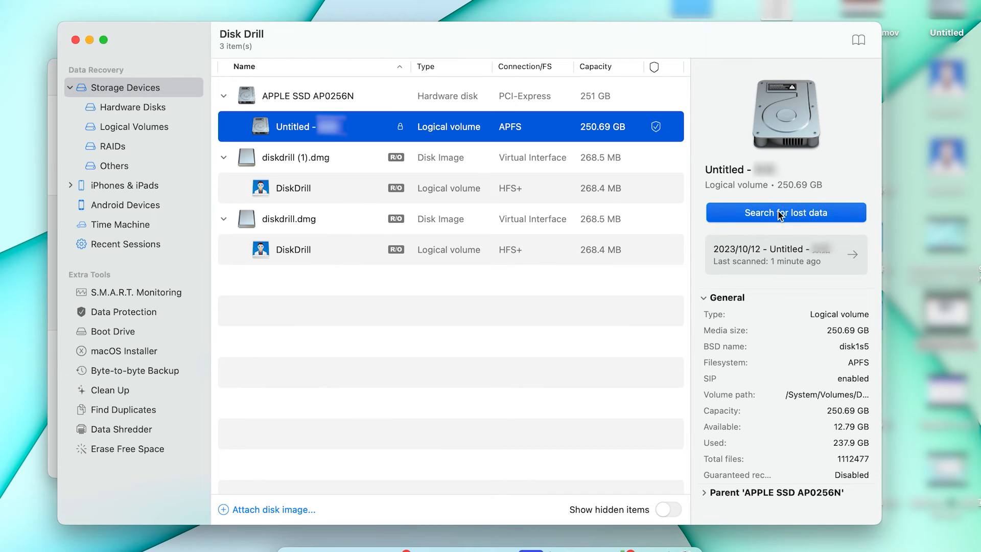
# Search the internal Untitled APFS volume for lost data in Disk Drill.
pyautogui.click(785, 213)
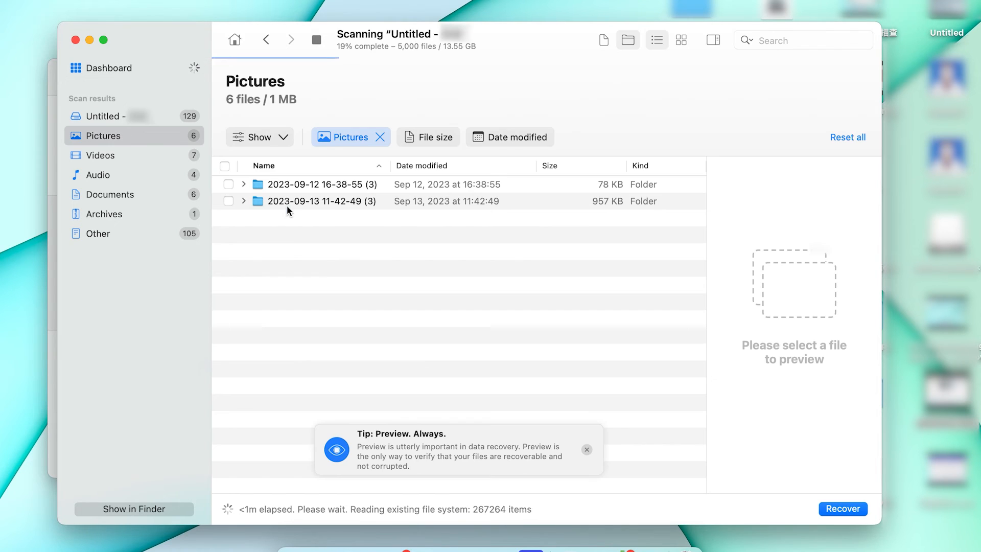
pyautogui.moveTo(333, 297)
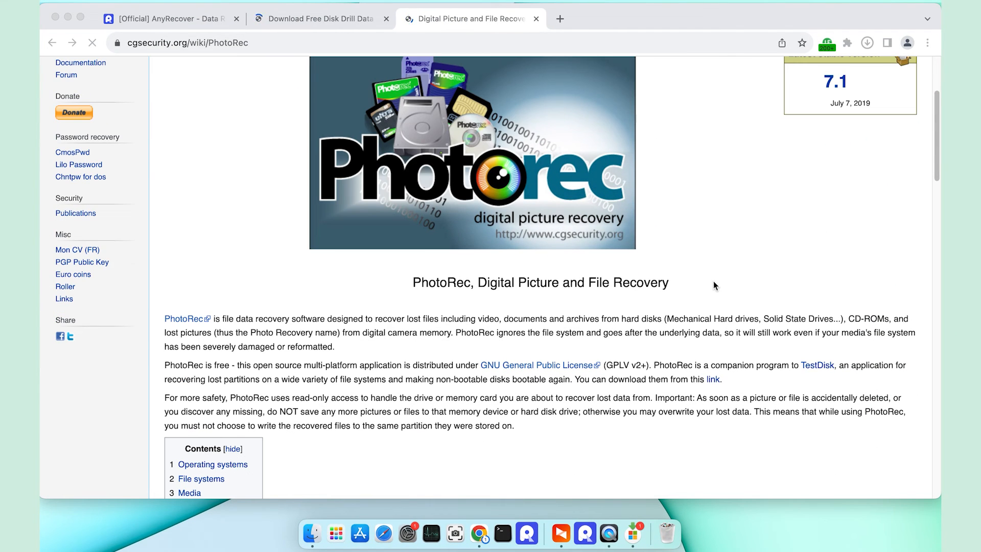
# Follow the PhotoRec wiki to the download page and start the TestDisk 7.2-WIP Mac download.
pyautogui.scroll(-3)
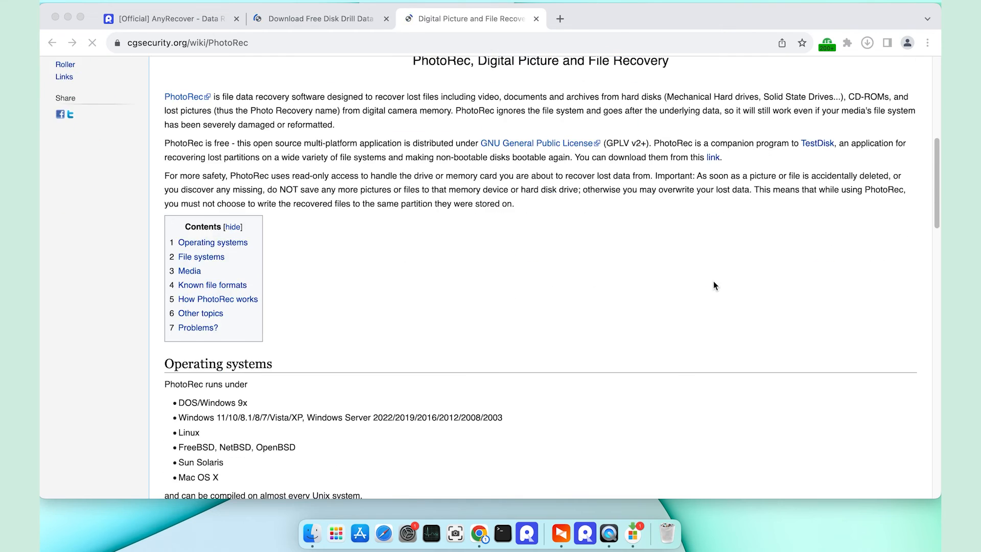
pyautogui.scroll(-3)
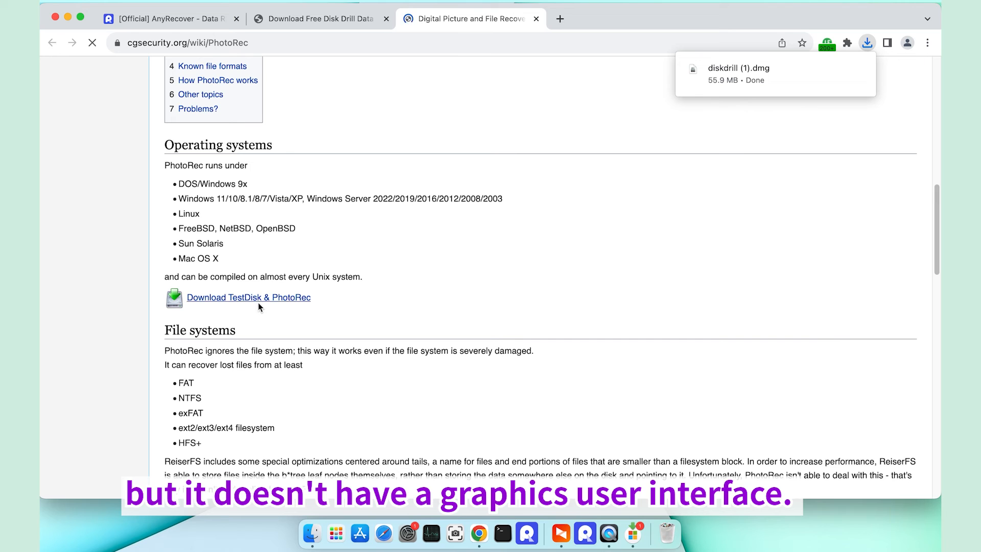
pyautogui.click(249, 297)
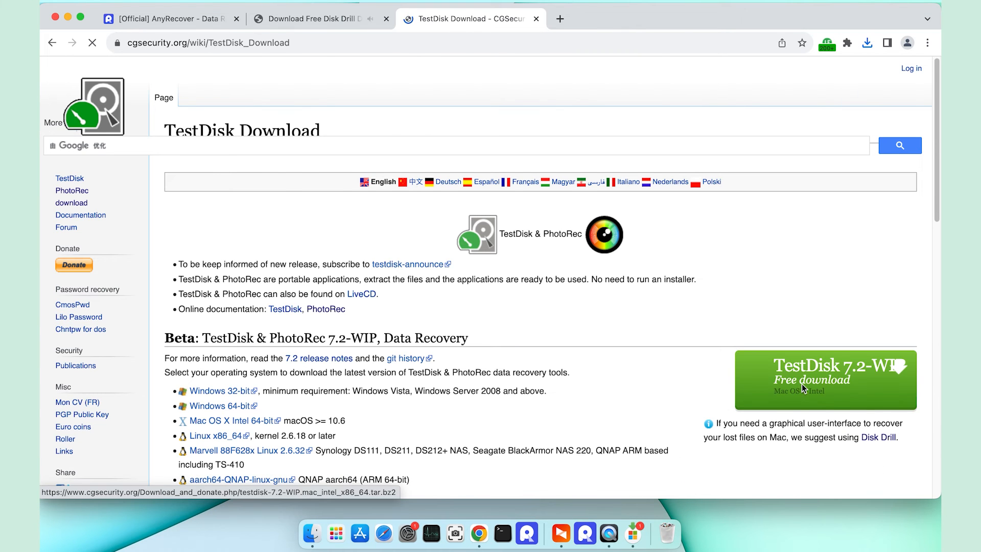
pyautogui.click(230, 420)
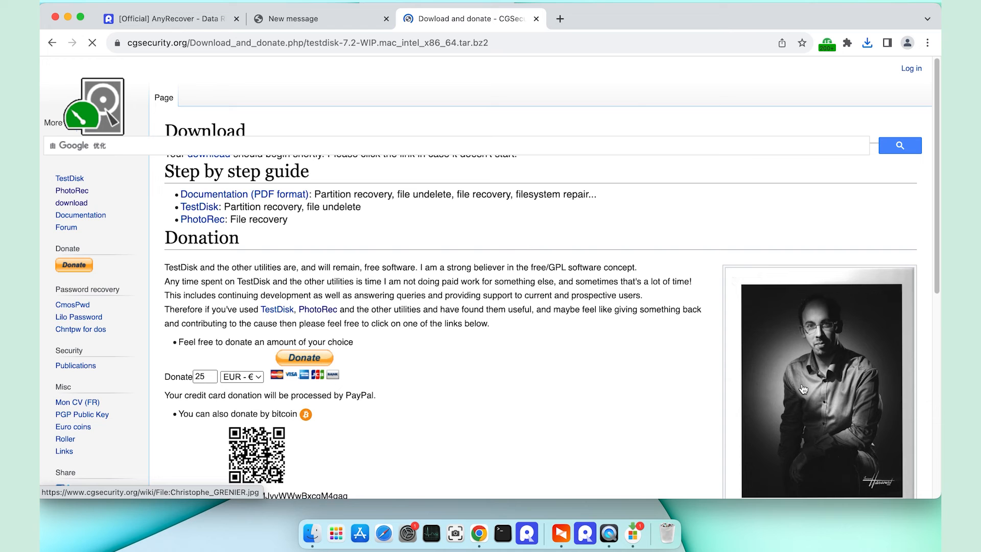